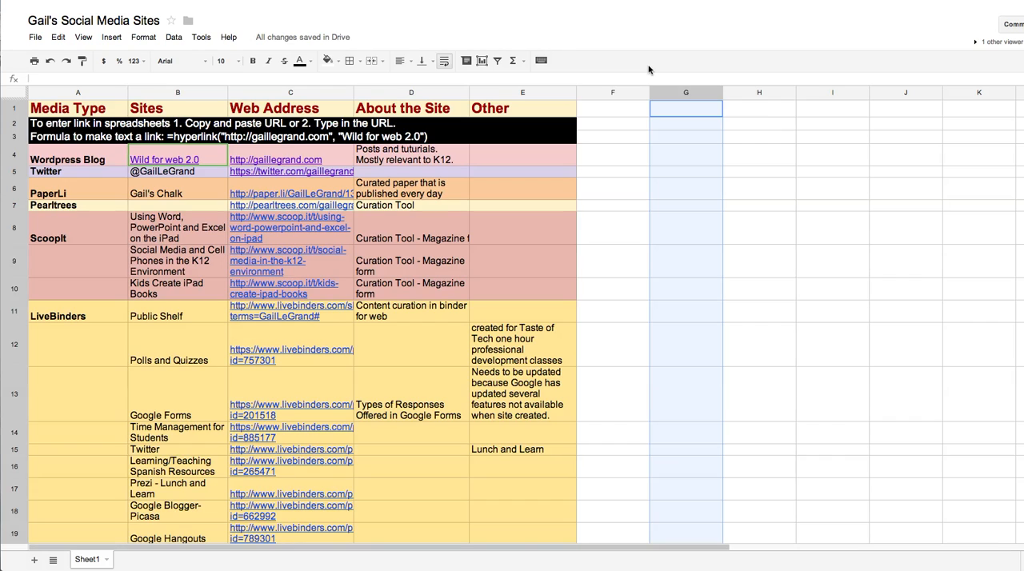
pyautogui.moveTo(669, 115)
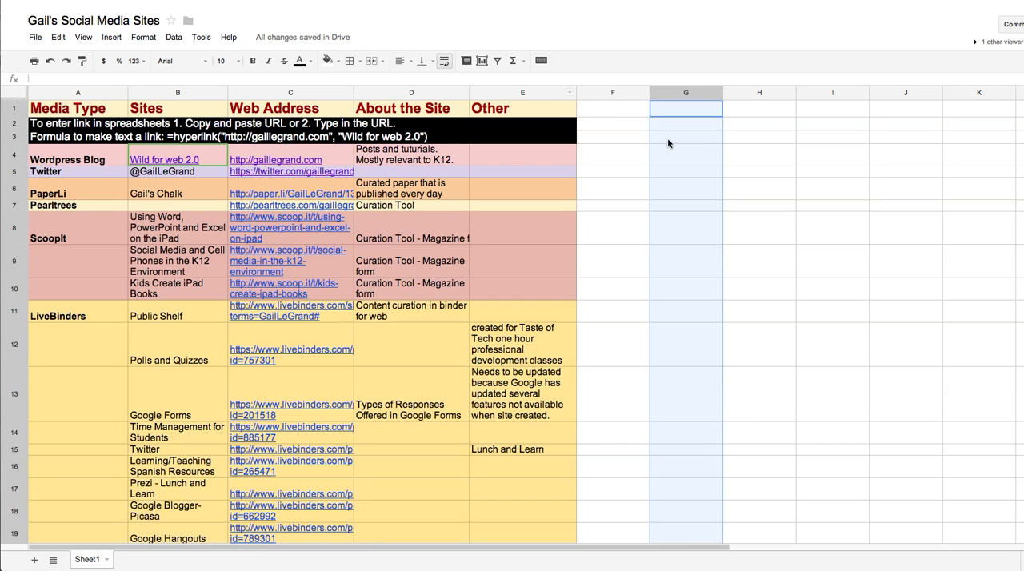
pyautogui.write('http://youtu.be/azXm4_Q-sKQ')
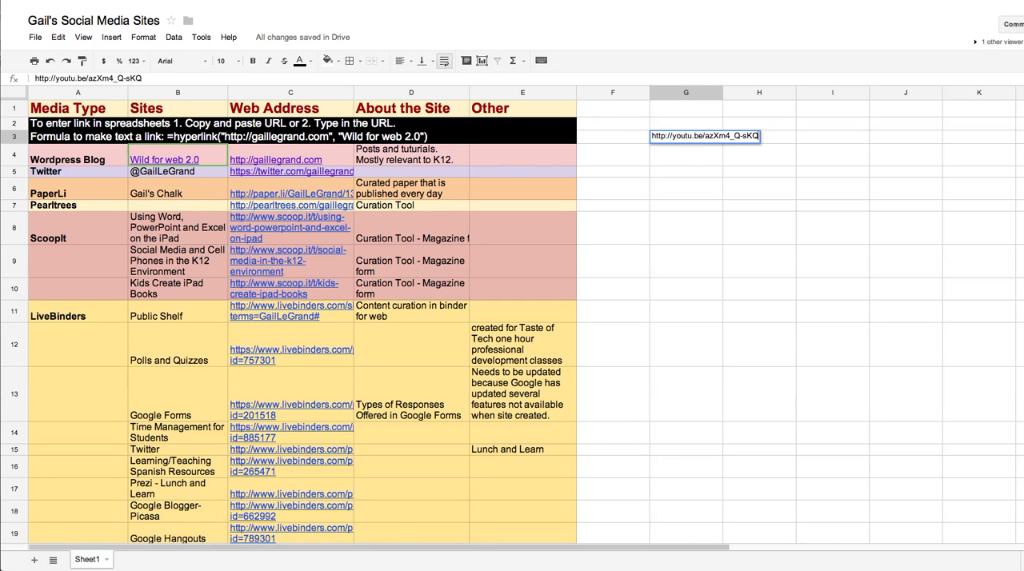
pyautogui.moveTo(675, 122)
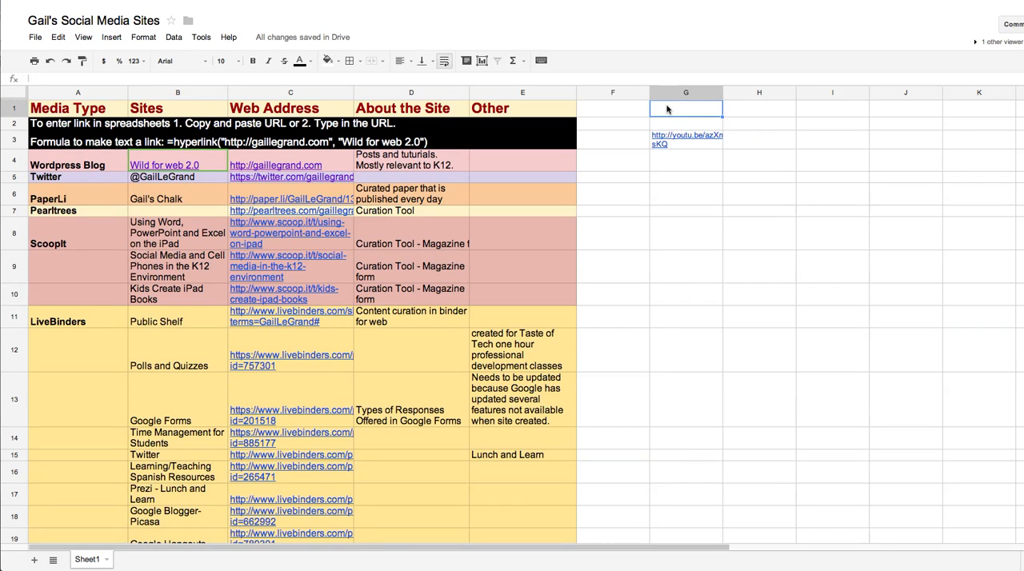
pyautogui.write('YouTube')
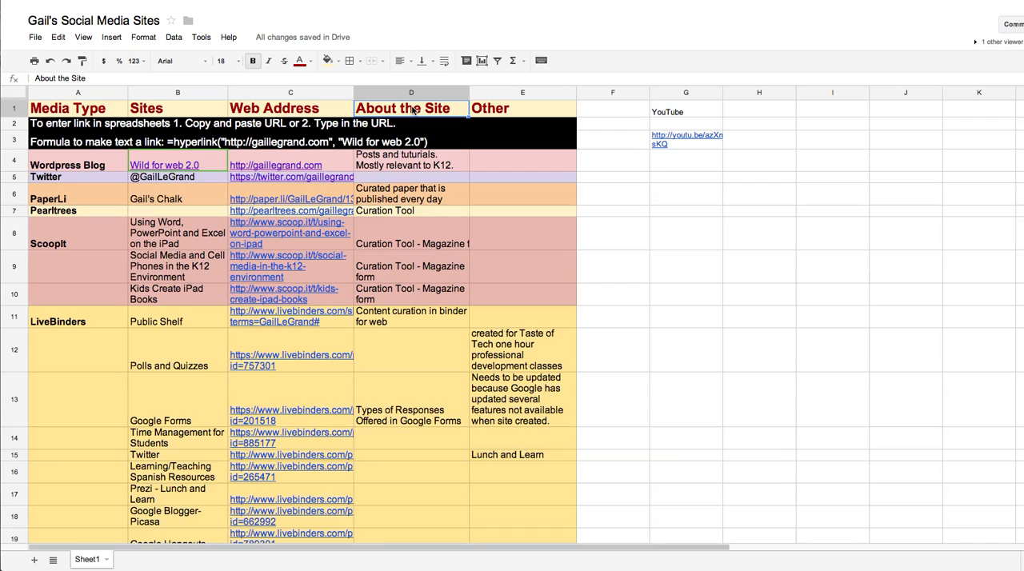
pyautogui.moveTo(82, 60)
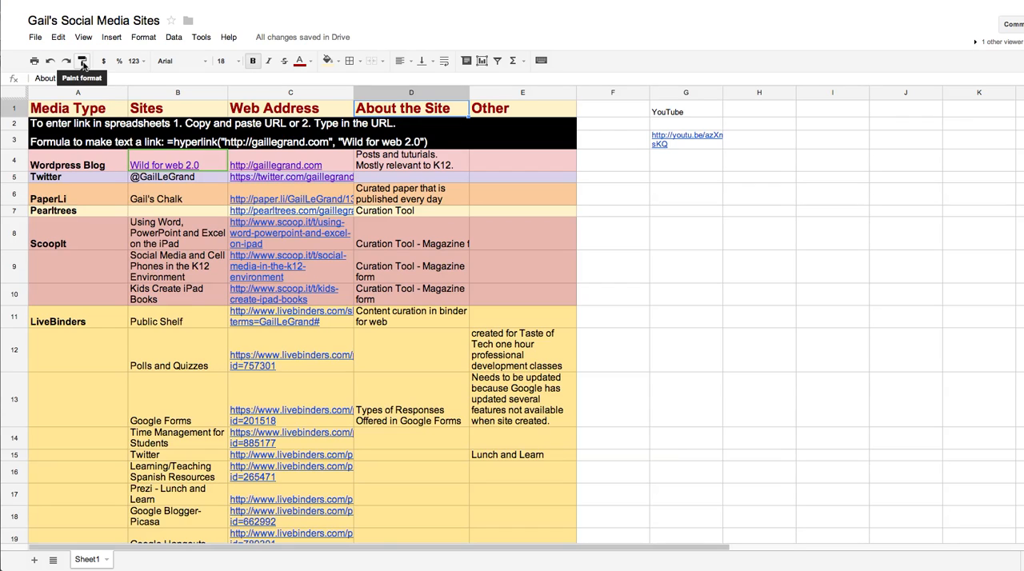
pyautogui.moveTo(83, 61)
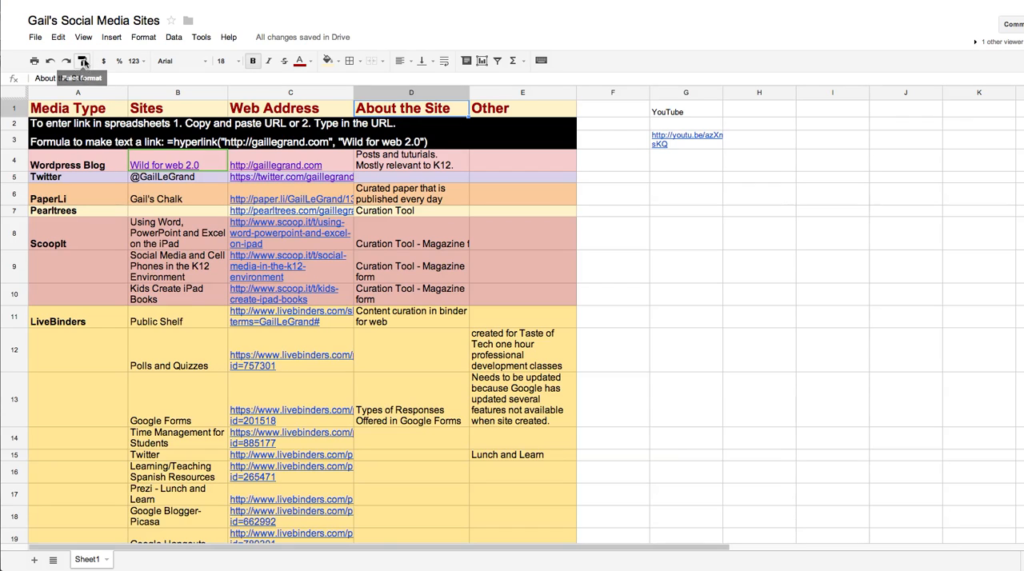
# Step: Copy the 'About the Site' header formatting from D1 onto the YouTube label in G1
pyautogui.click(671, 112)
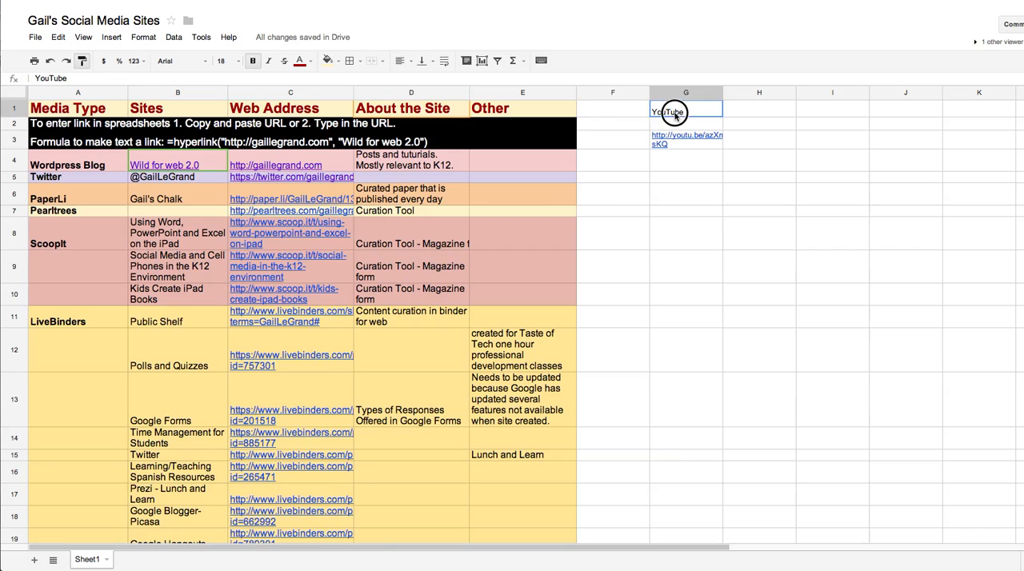